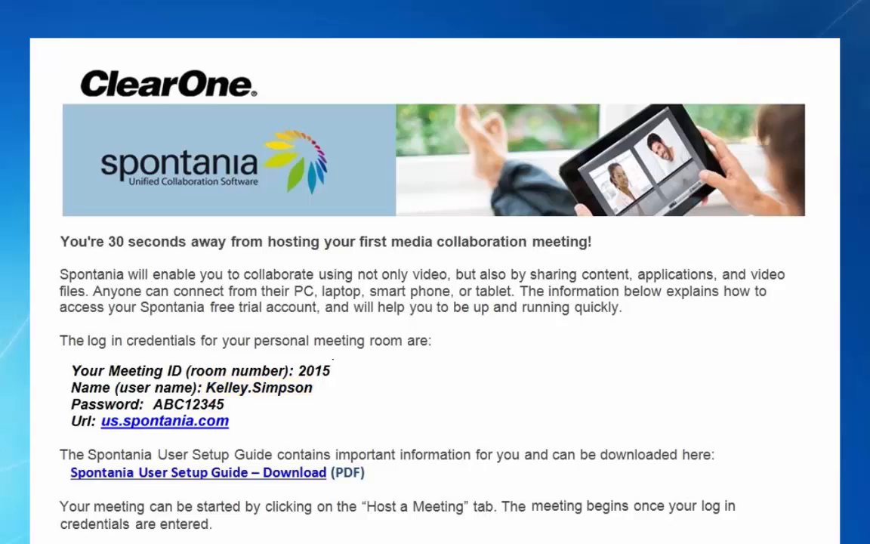
Open the welcome email and follow its us.spontania.com link to the meeting portal.
{"action": "double_click", "coordinate": [189, 404]}
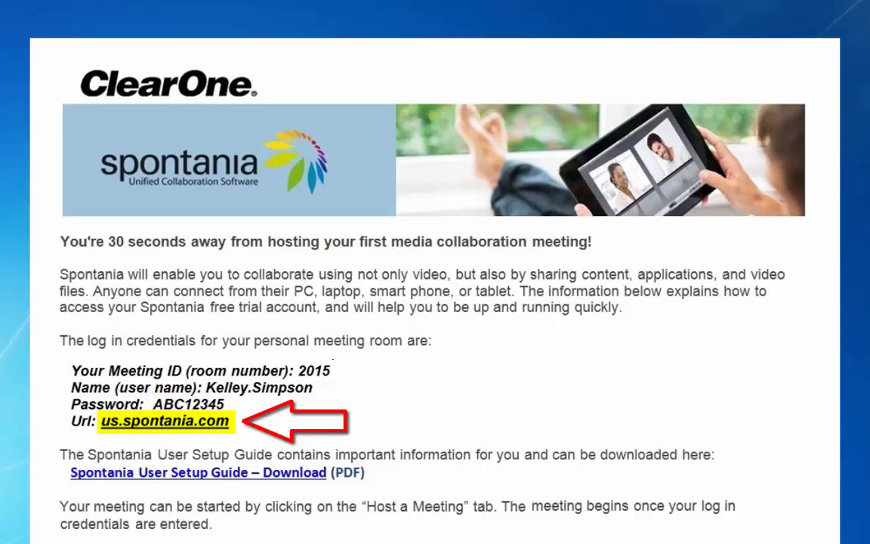
{"action": "left_click", "coordinate": [164, 420]}
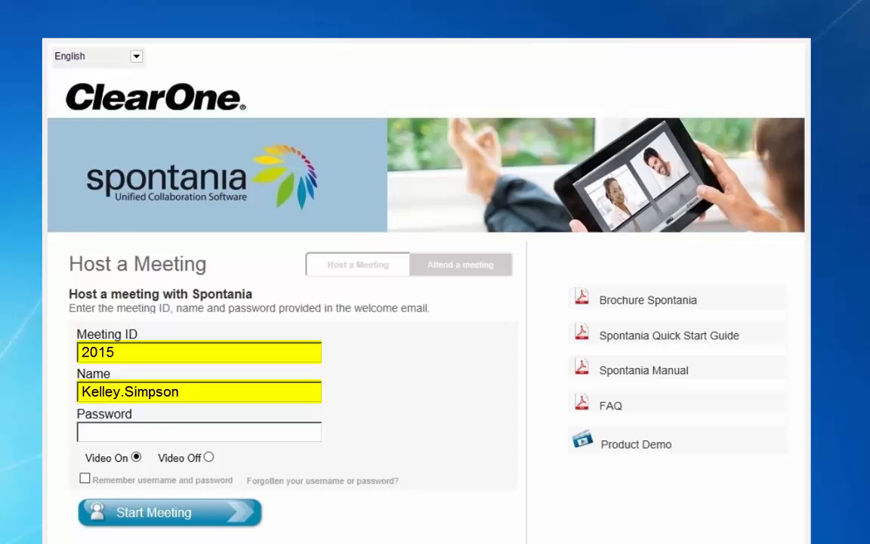
Join meeting 2015 as attendee 'Cathy' from the Attend a meeting form.
{"action": "type", "text": "ABC12345"}
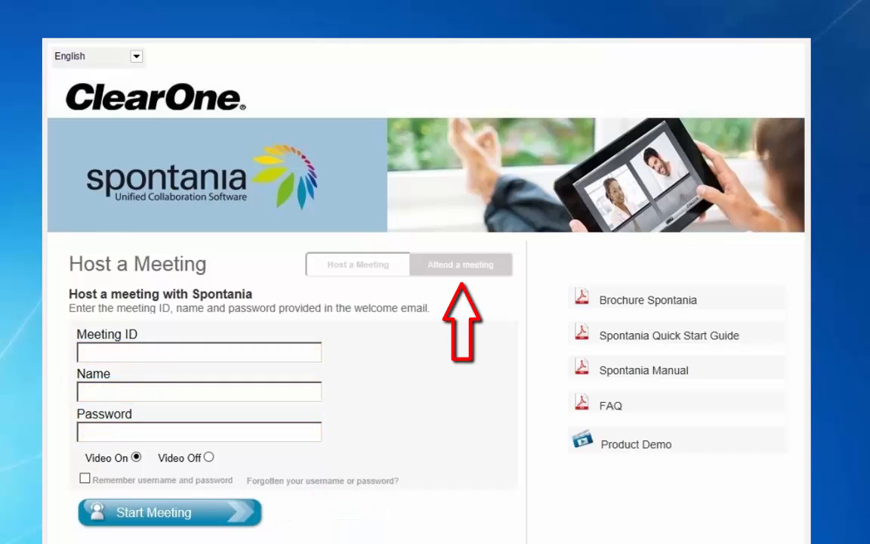
{"action": "left_click", "coordinate": [460, 264]}
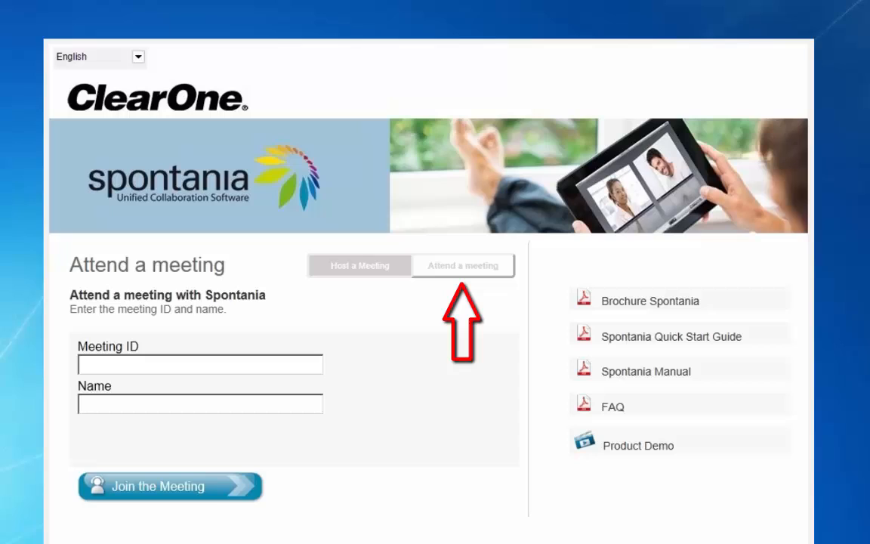
{"action": "type", "text": "2015"}
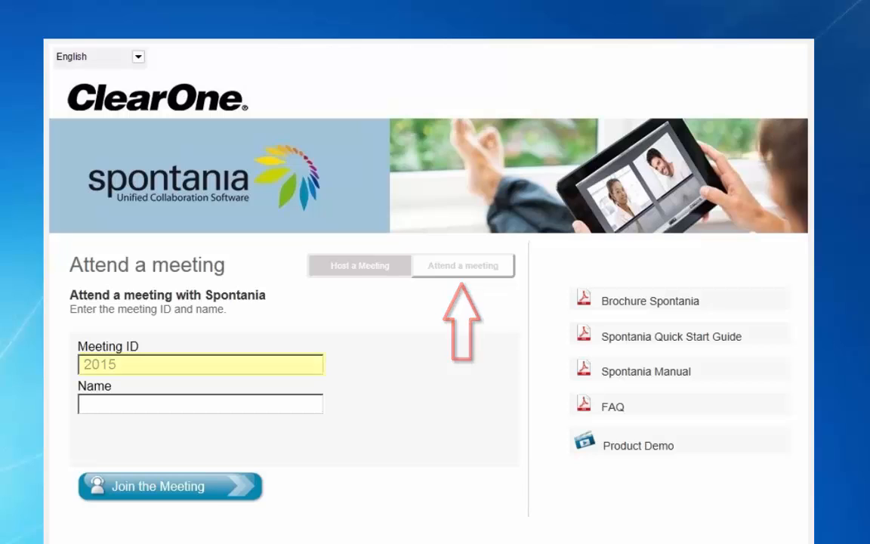
{"action": "type", "text": "Cathy"}
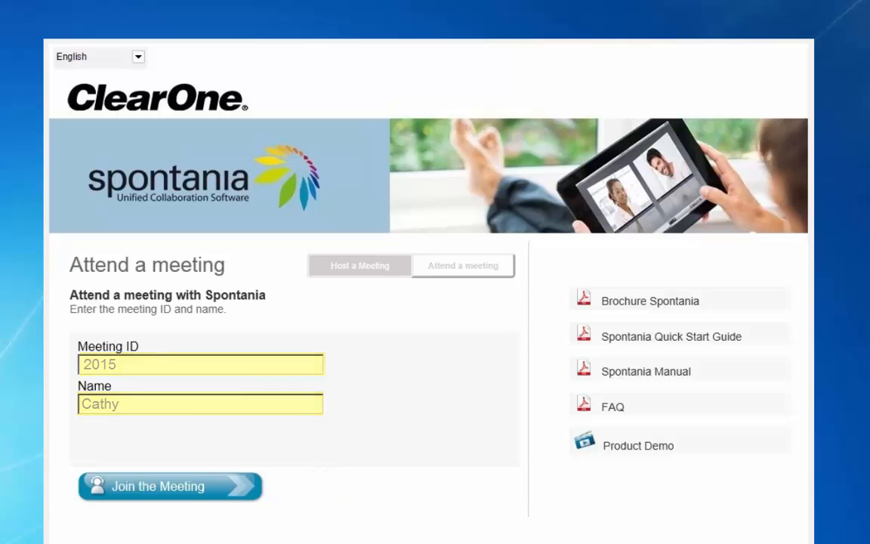
{"action": "left_click", "coordinate": [170, 486]}
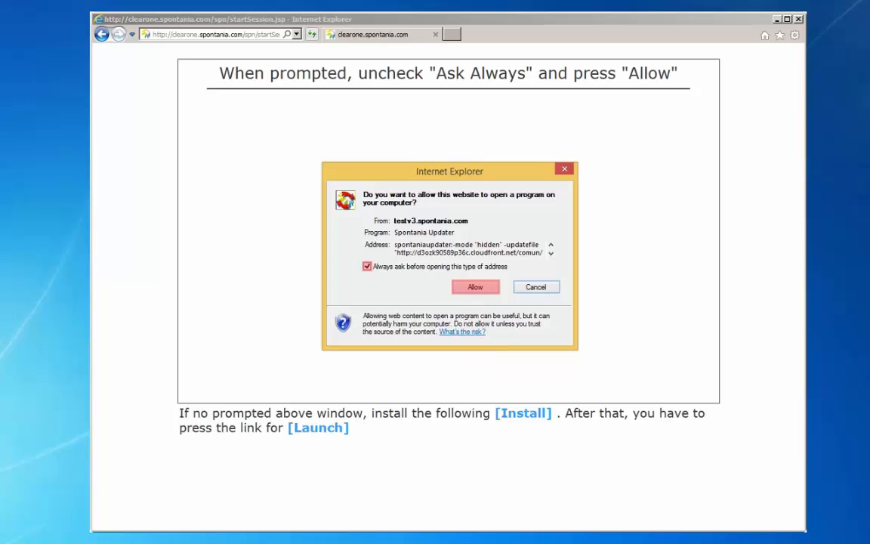
Allow the site to launch the Spontania Updater without asking each time.
{"action": "left_click", "coordinate": [522, 413]}
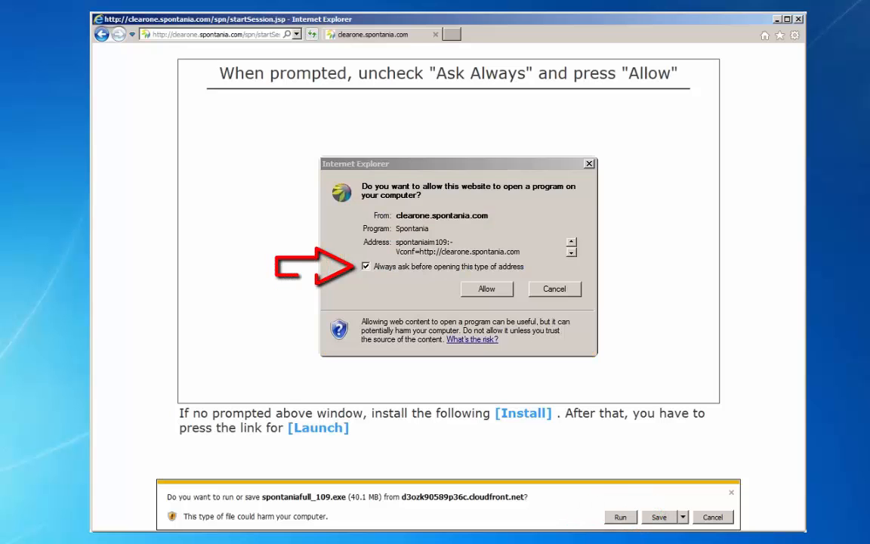
{"action": "left_click", "coordinate": [365, 266]}
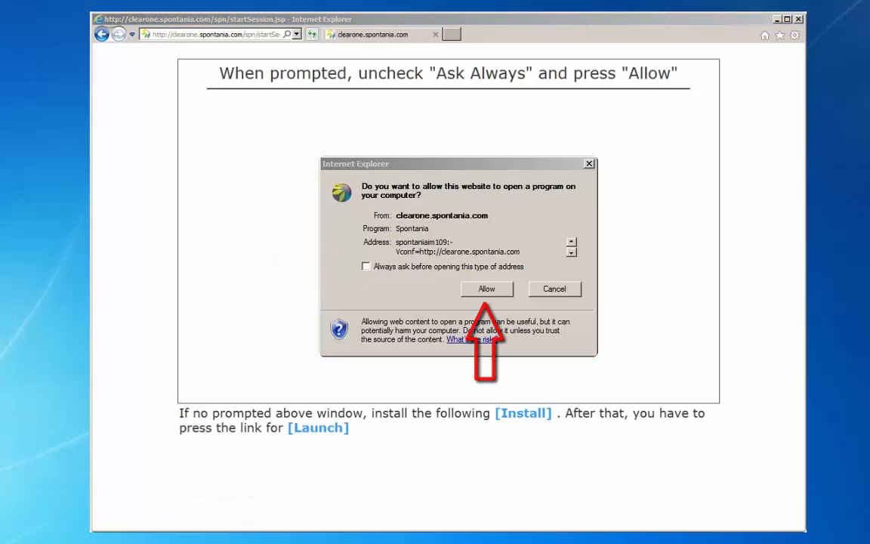
{"action": "left_click", "coordinate": [487, 288]}
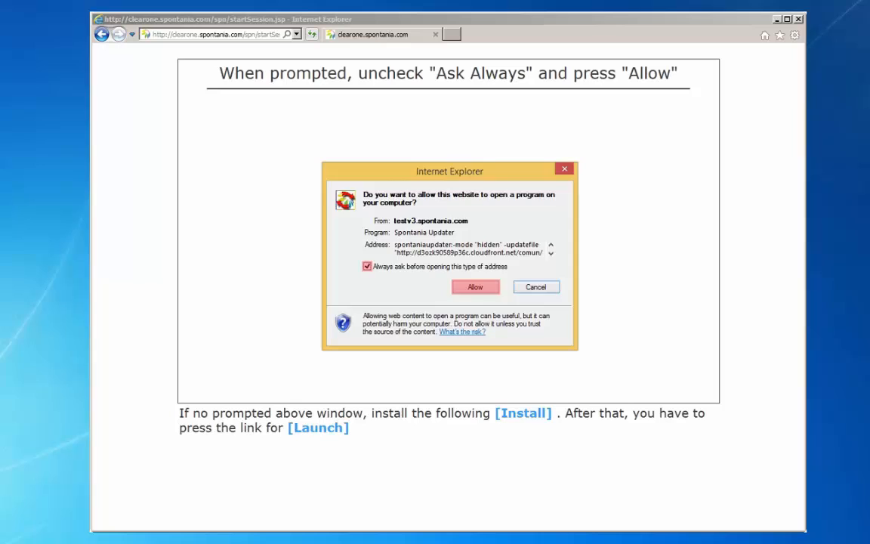
{"action": "left_click", "coordinate": [474, 287]}
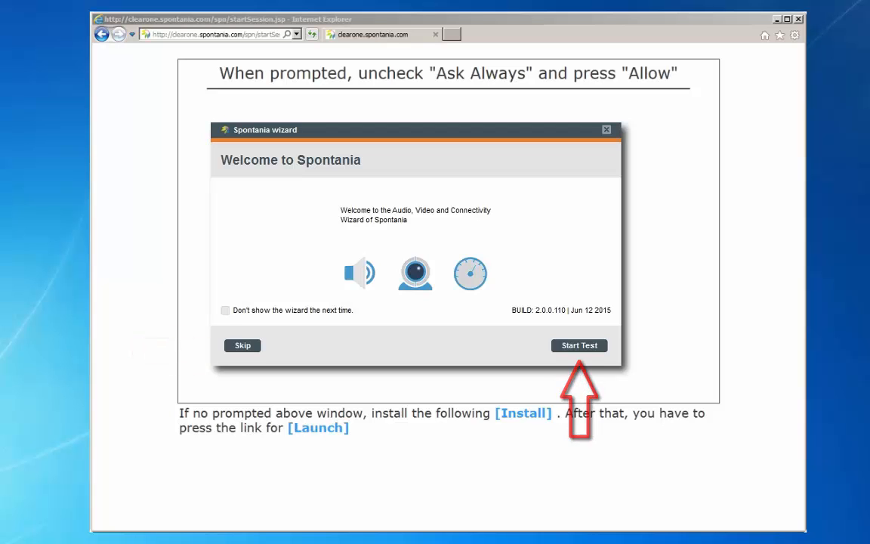
Start the sound test, manually select the Chat 150 speakers and confirm the test sound was heard.
{"action": "left_click", "coordinate": [580, 344]}
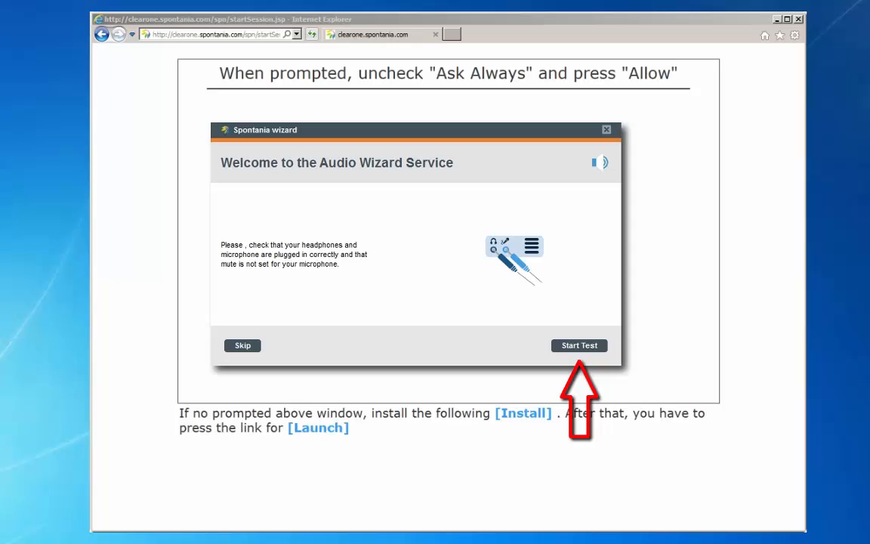
{"action": "left_click", "coordinate": [580, 344]}
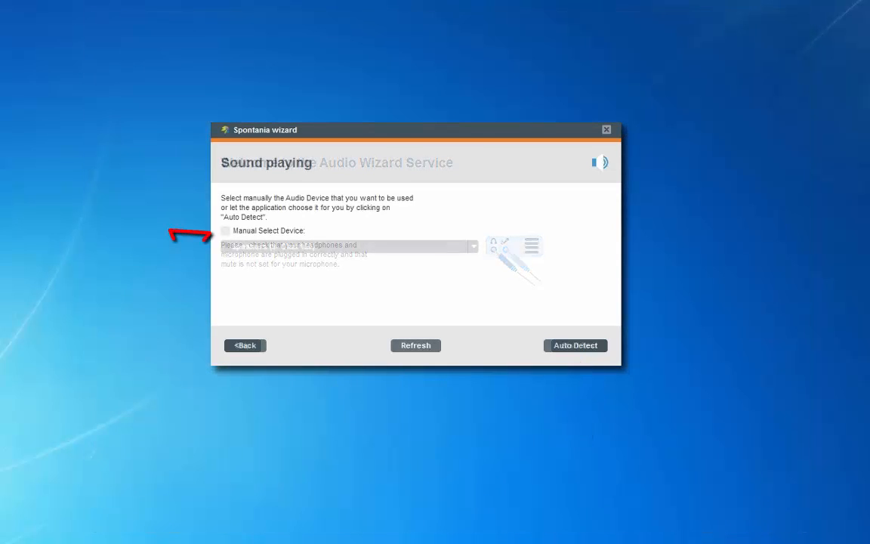
{"action": "left_click", "coordinate": [225, 230]}
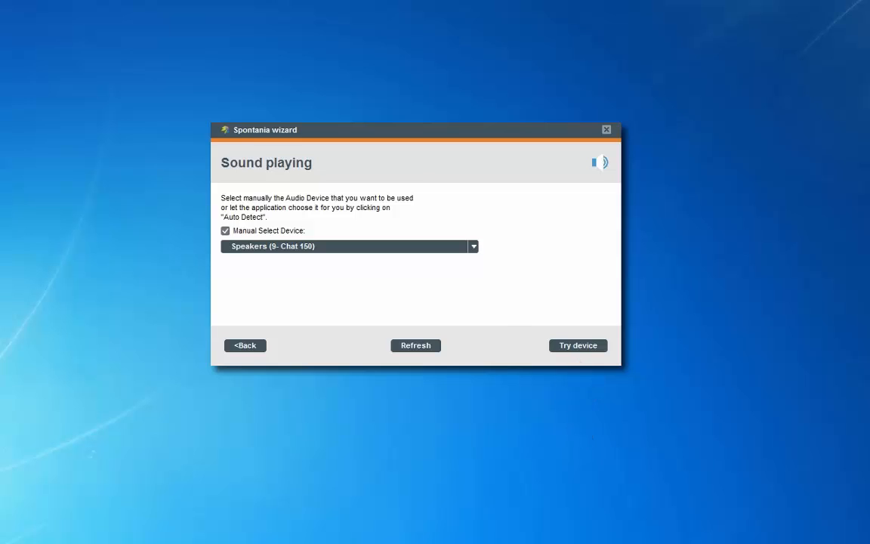
{"action": "left_click", "coordinate": [577, 345]}
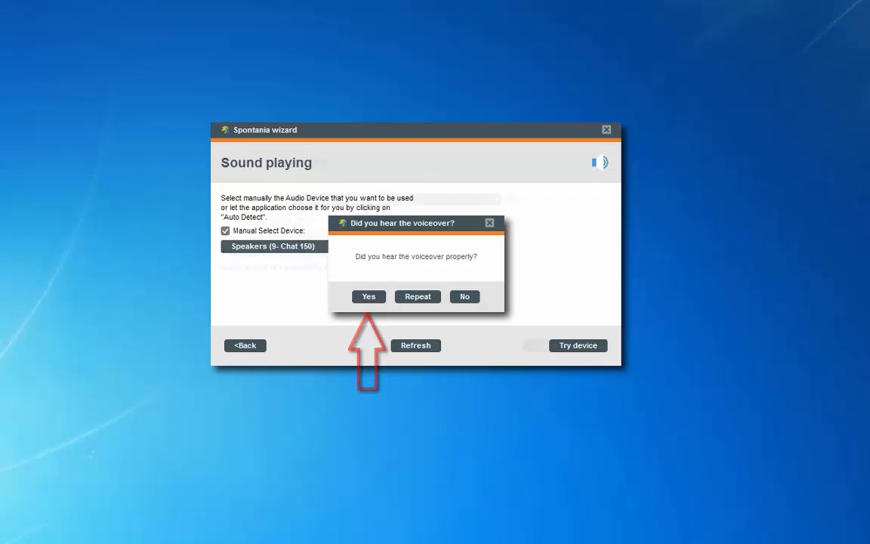
{"action": "left_click", "coordinate": [369, 296]}
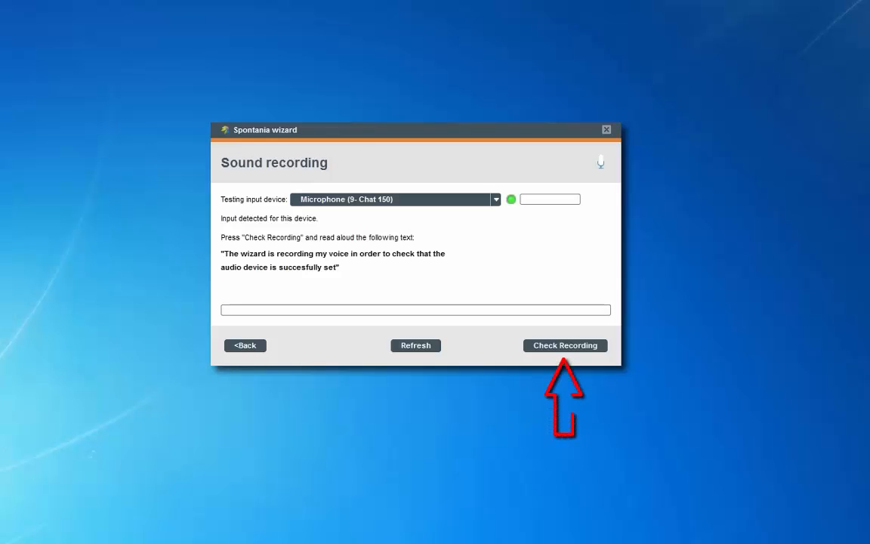
Record a voice sample on the Chat 150 microphone and confirm the playback was heard.
{"action": "left_click", "coordinate": [565, 344]}
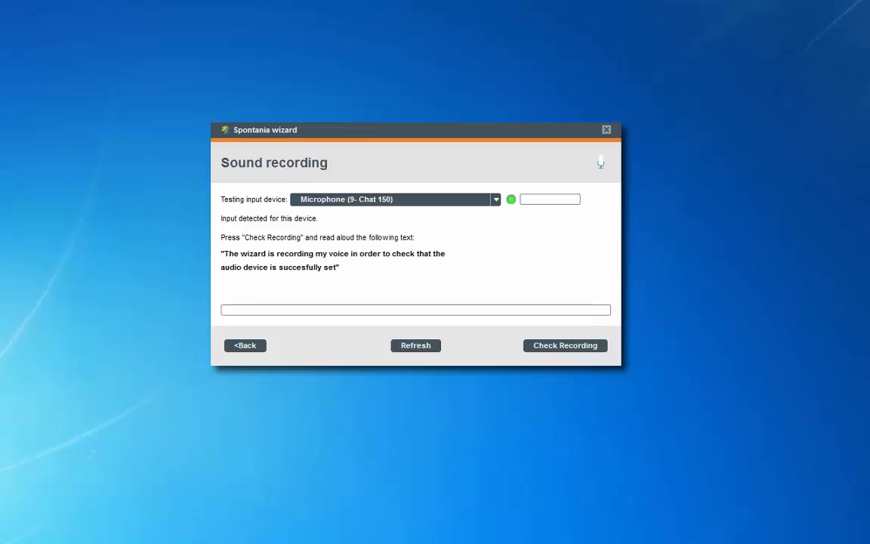
{"action": "left_click", "coordinate": [564, 344]}
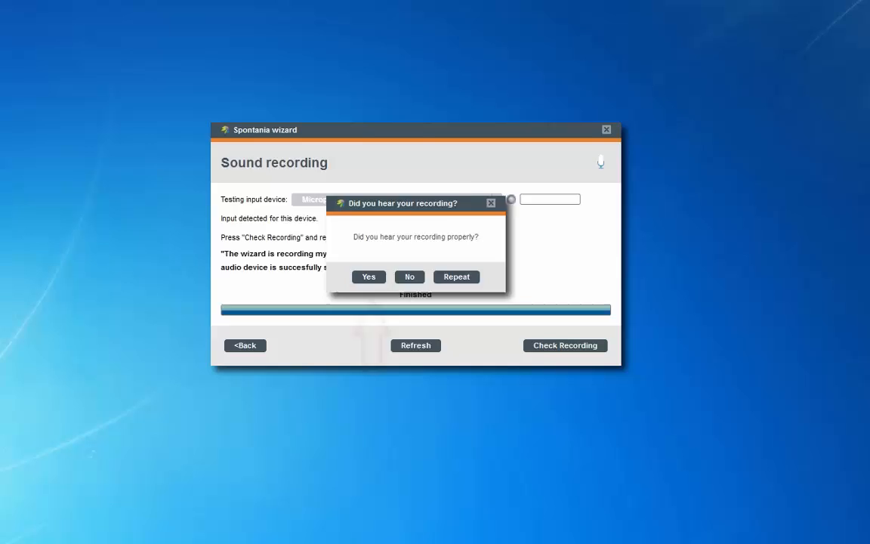
{"action": "left_click", "coordinate": [368, 275]}
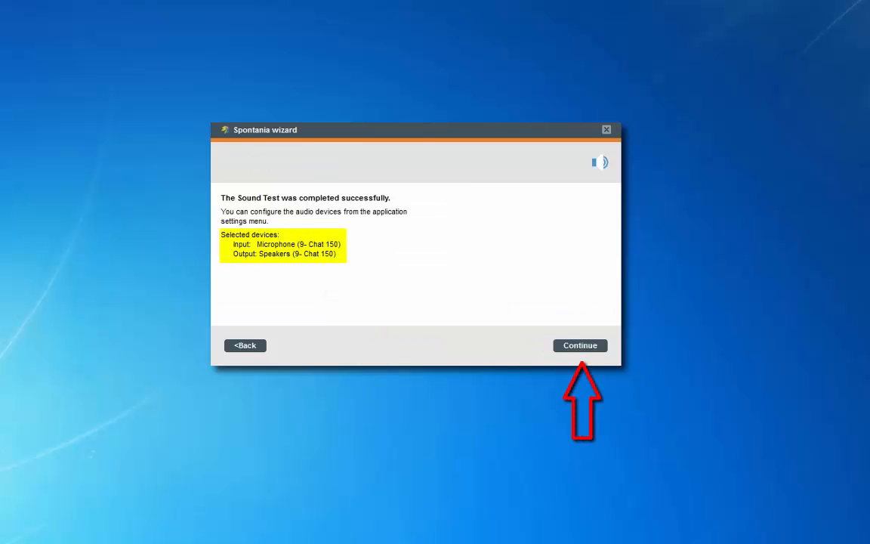
Complete the video test with the Microsoft LifeCam Studio webcam and reach the connectivity test.
{"action": "left_click", "coordinate": [580, 344]}
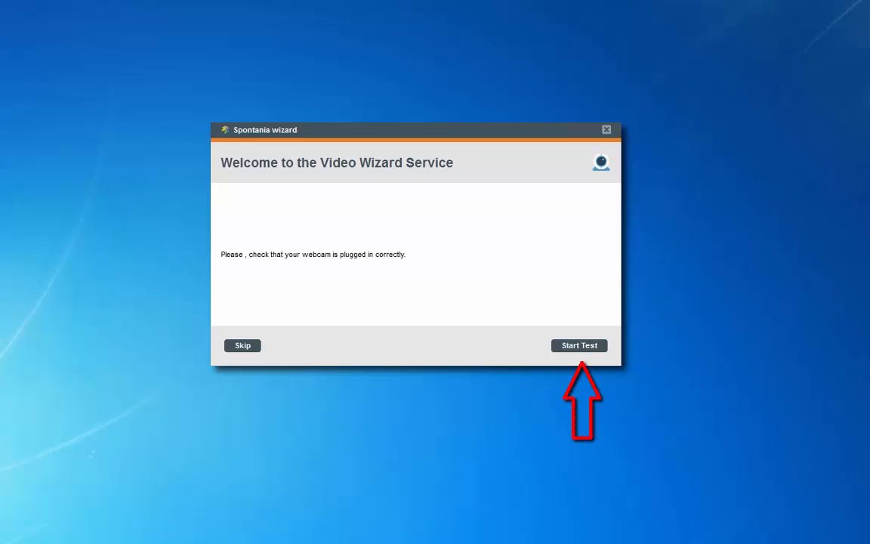
{"action": "left_click", "coordinate": [580, 344]}
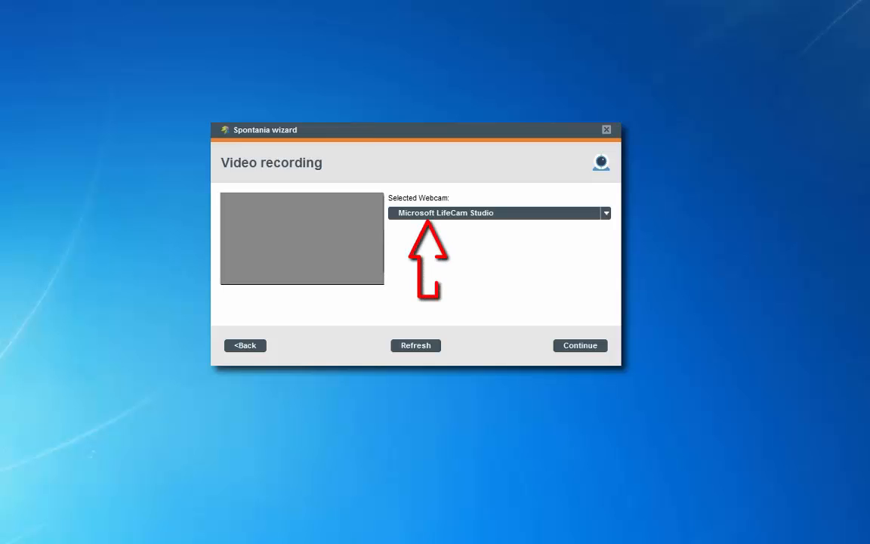
{"action": "left_click", "coordinate": [415, 344]}
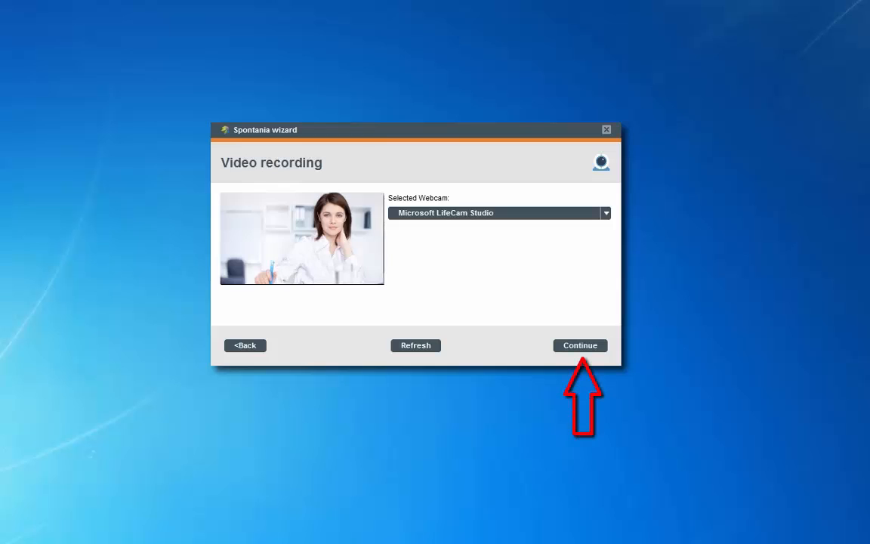
{"action": "left_click", "coordinate": [580, 345]}
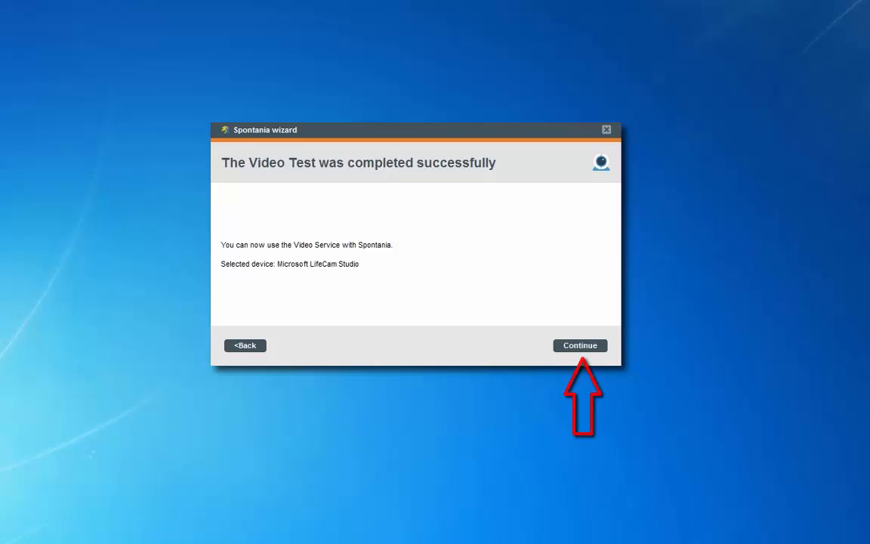
{"action": "left_click", "coordinate": [580, 345]}
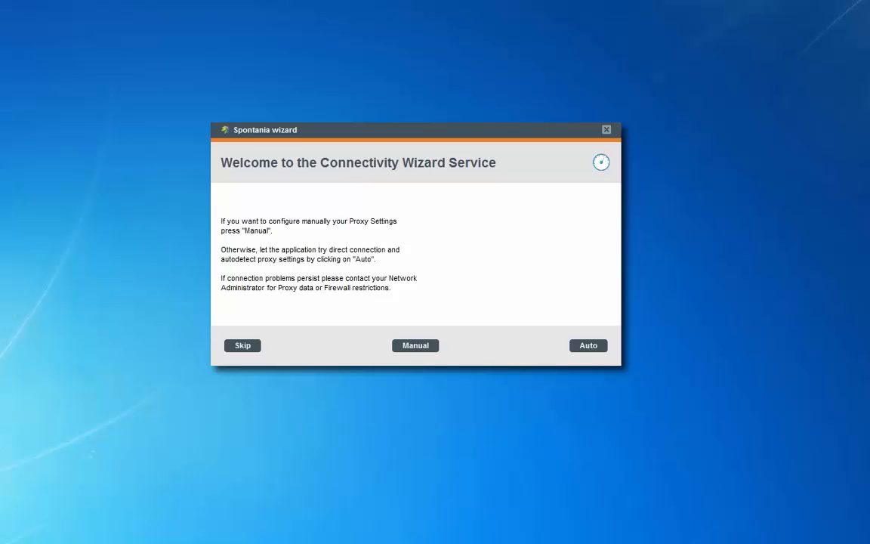
Cancel the manual proxy parameters, run the connection test with Auto detection and finish the wizard.
{"action": "left_click", "coordinate": [414, 344]}
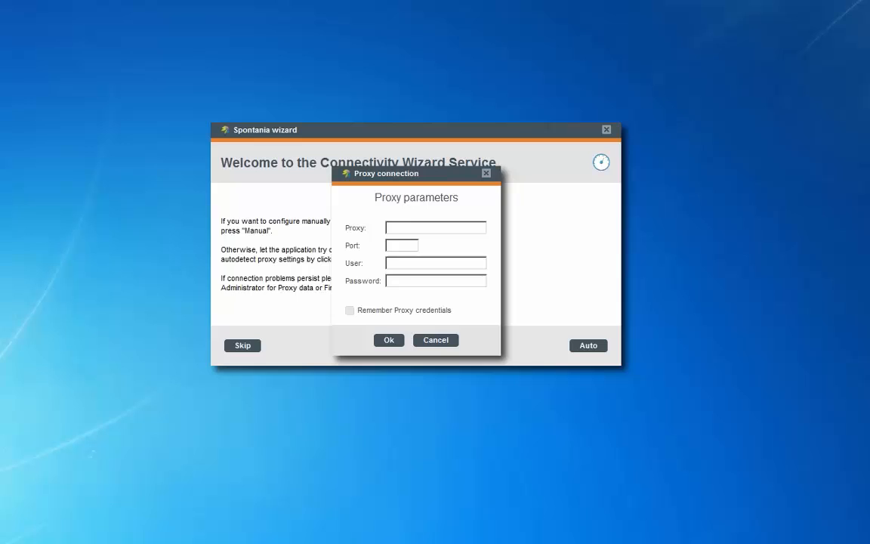
{"action": "left_click", "coordinate": [435, 338]}
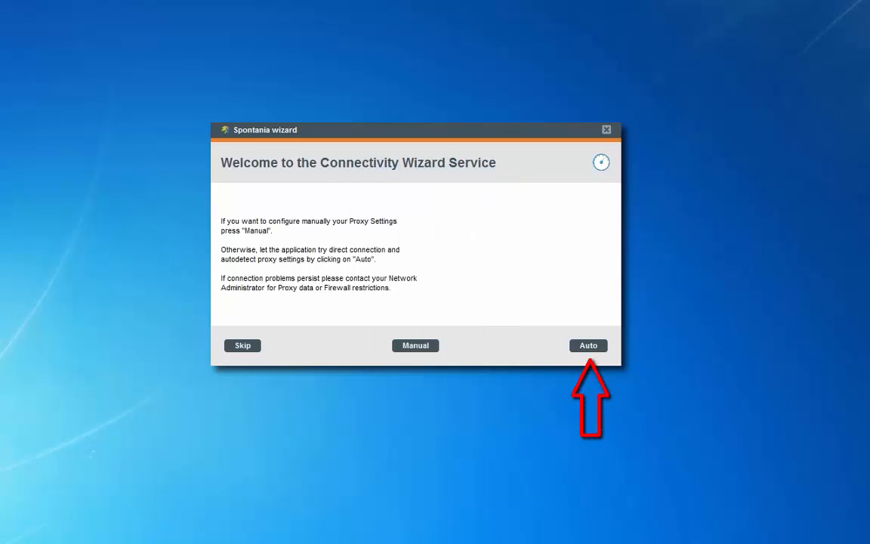
{"action": "left_click", "coordinate": [589, 344]}
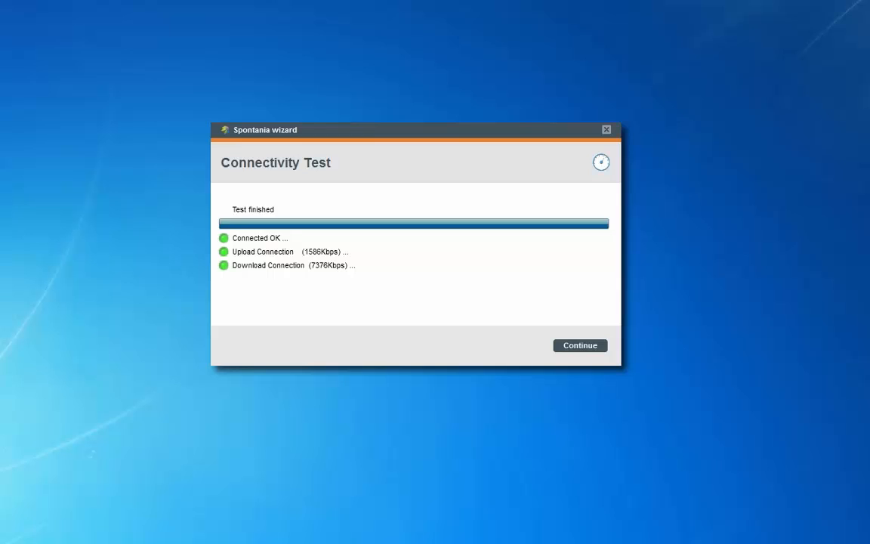
{"action": "left_click", "coordinate": [580, 345]}
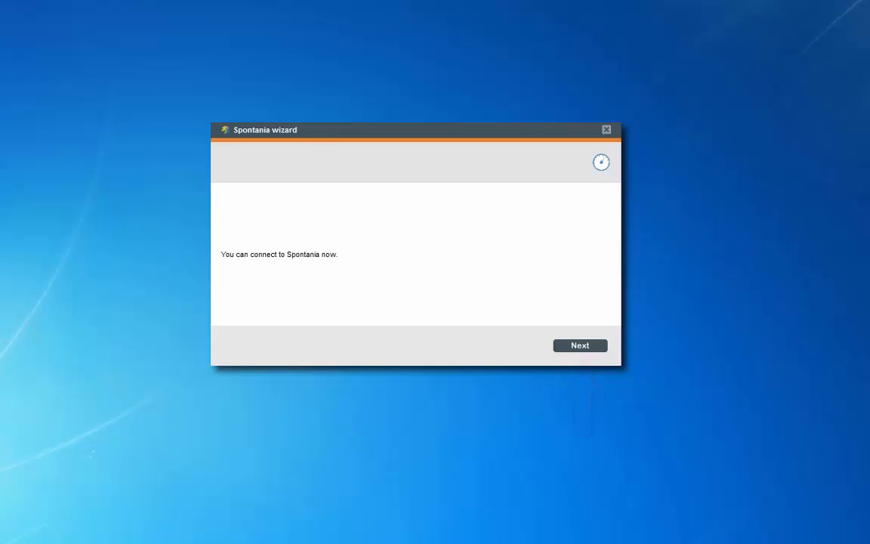
{"action": "left_click", "coordinate": [580, 344]}
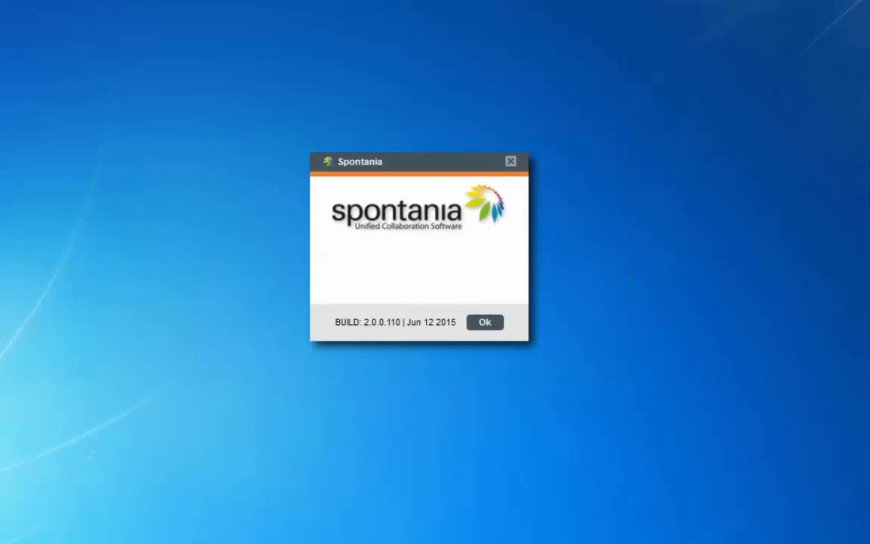